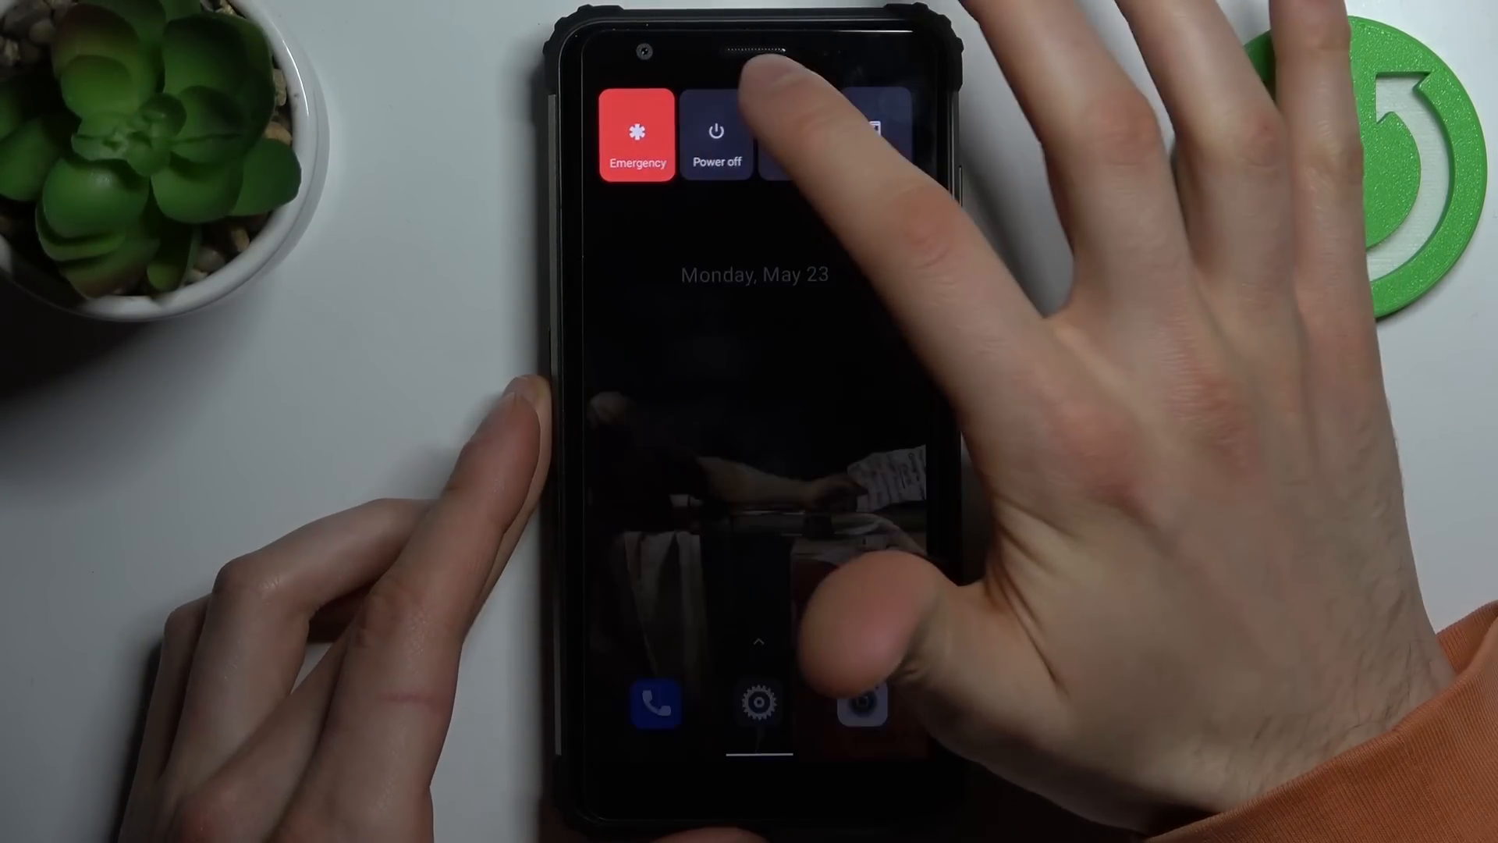
Power off the Blackview phone from the power menu
click(717, 139)
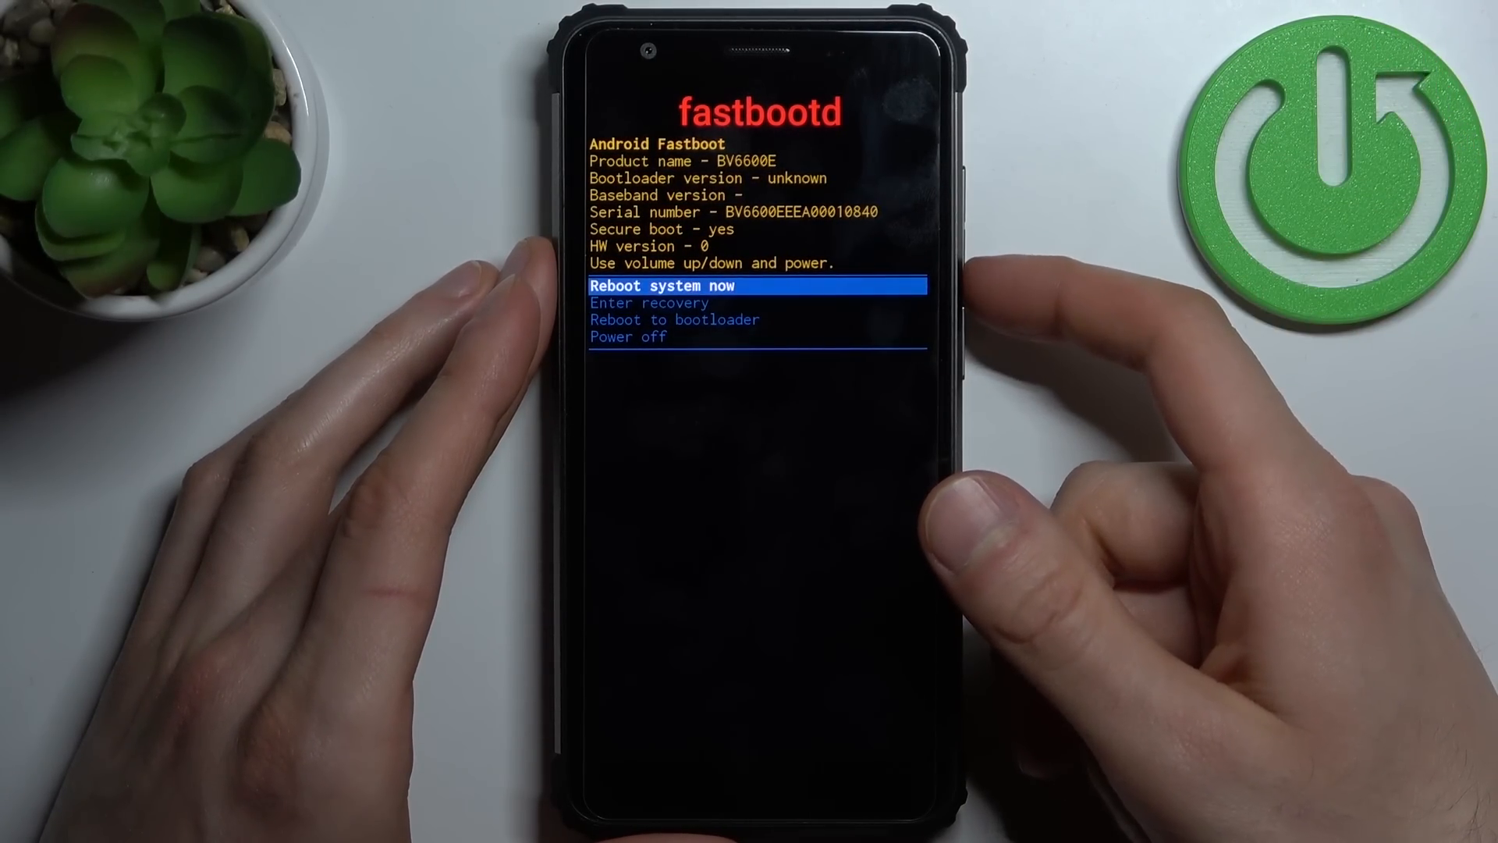
Move the fastbootd menu highlight down from 'Reboot system now' to 'Enter recovery'
key(volumedown)
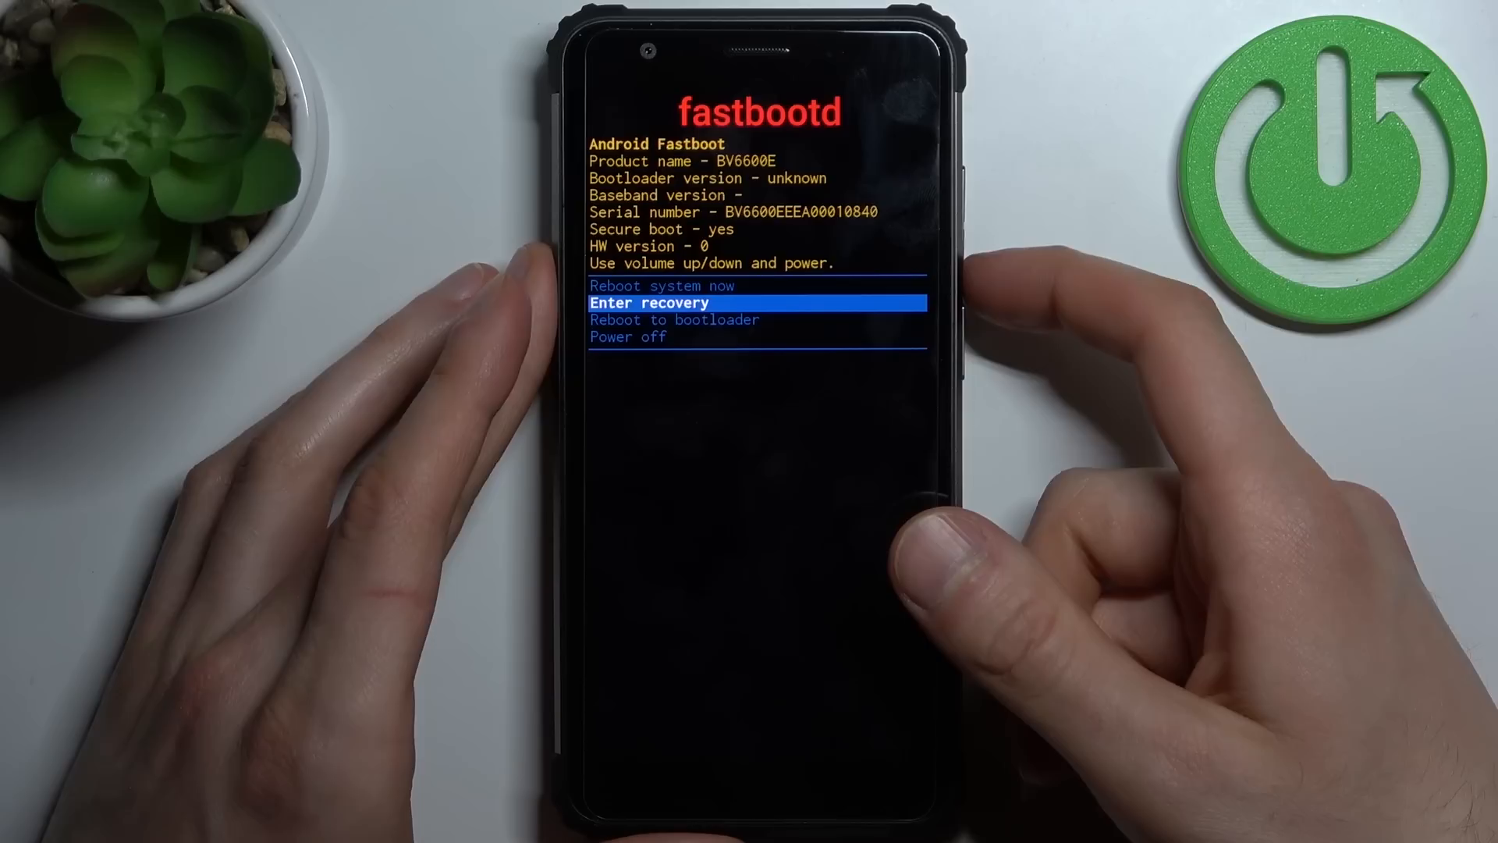